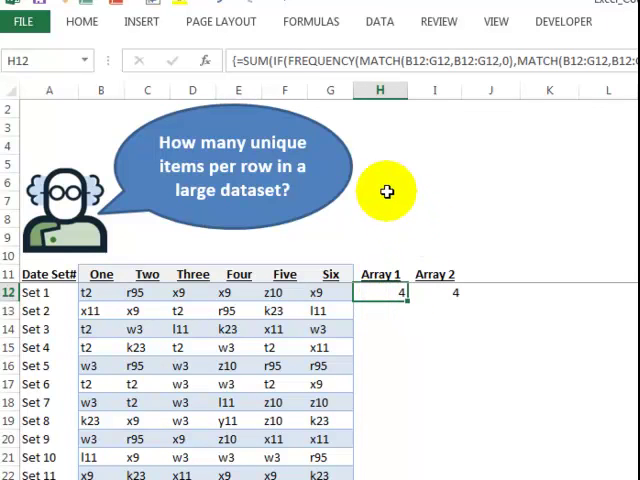
mouse_move(318, 55)
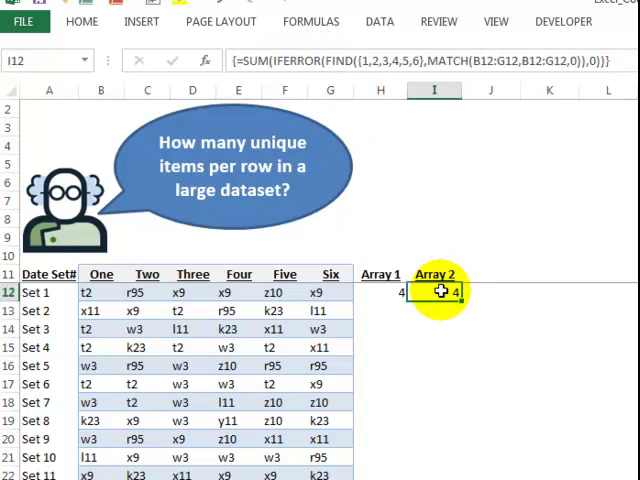
mouse_move(232, 168)
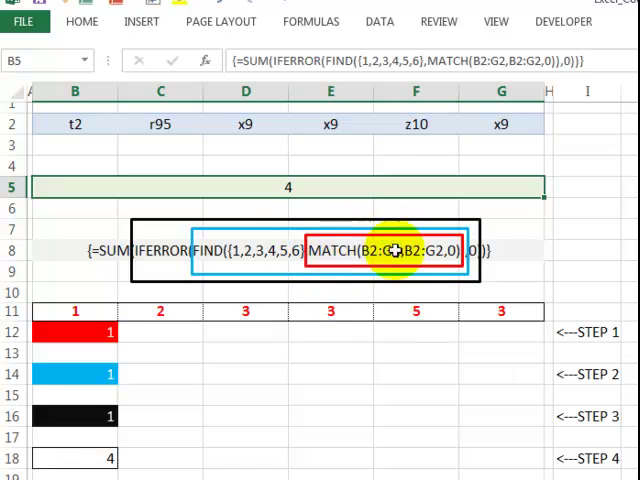
Inspect step cells B16 and B18: IFERROR zeroing errors, then SUM of {1,1,0,1,0,1} giving 4
click(75, 331)
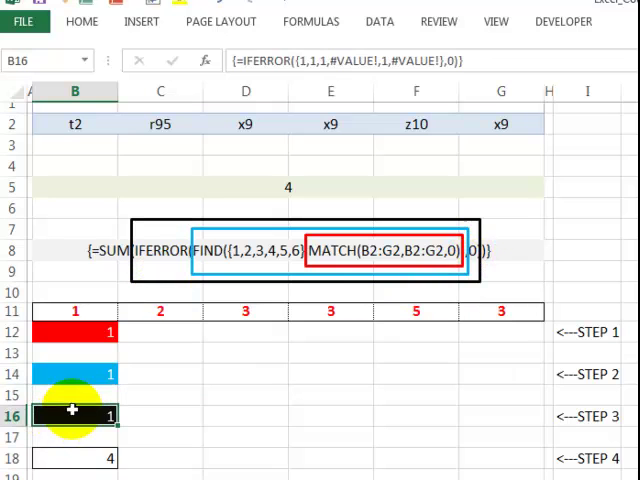
click(75, 458)
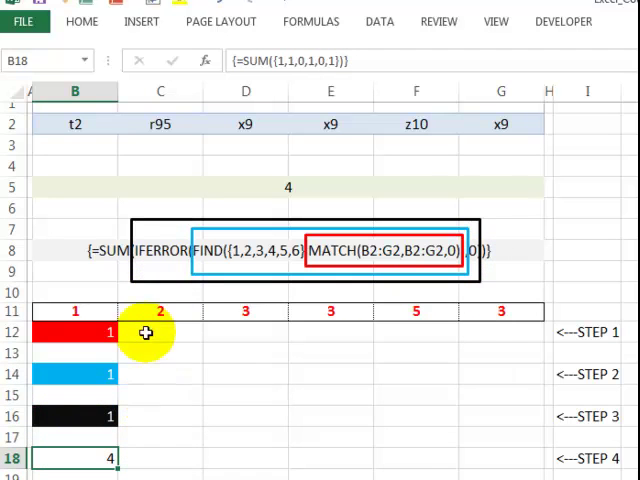
mouse_move(147, 352)
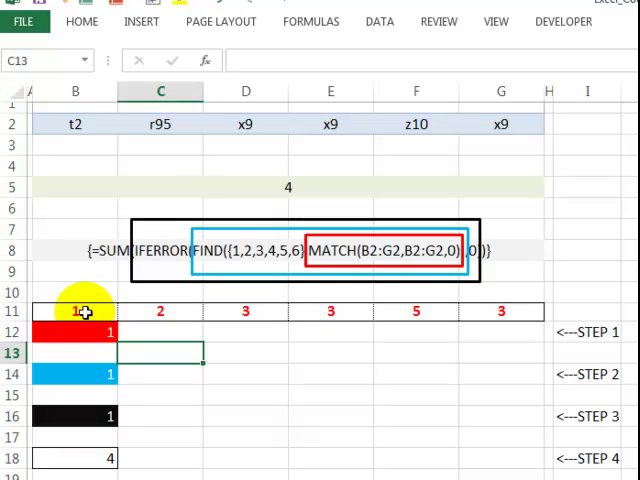
click(75, 312)
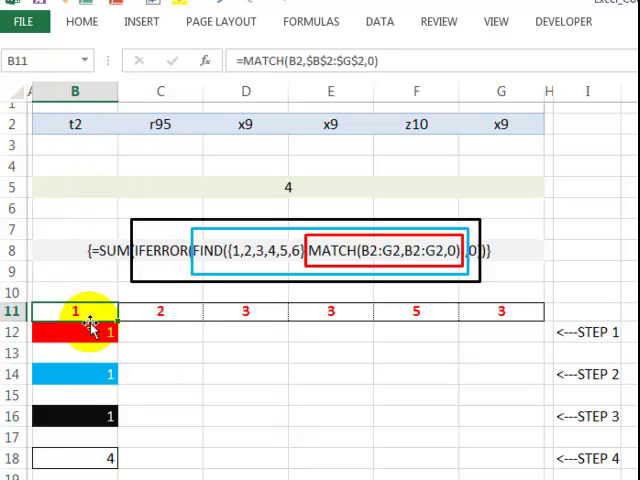
click(160, 311)
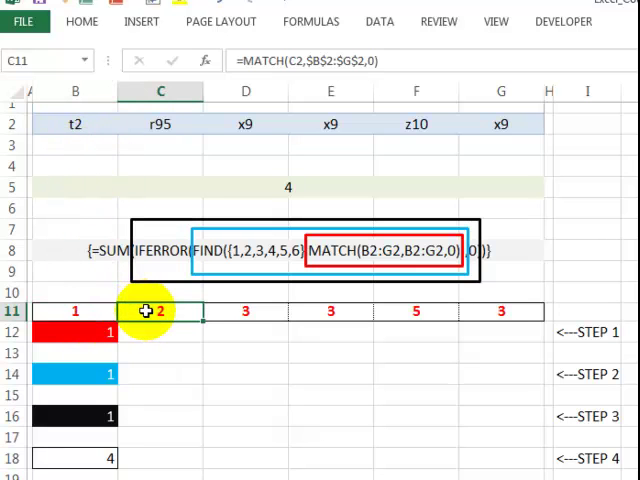
mouse_move(162, 181)
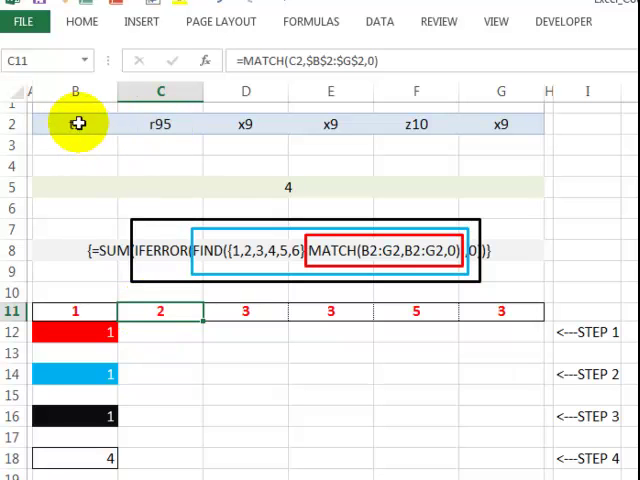
click(75, 124)
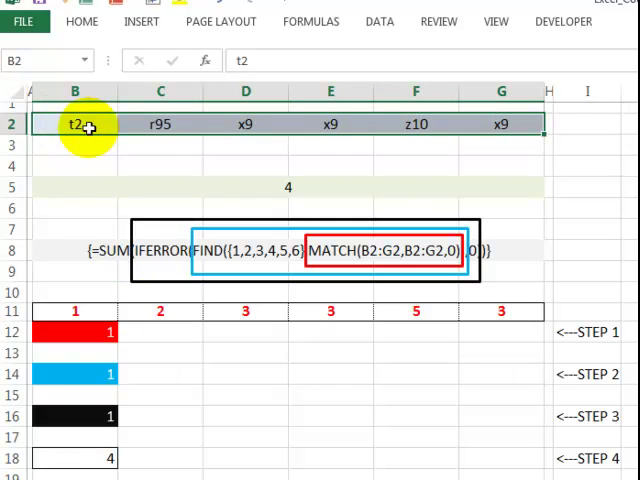
click(245, 311)
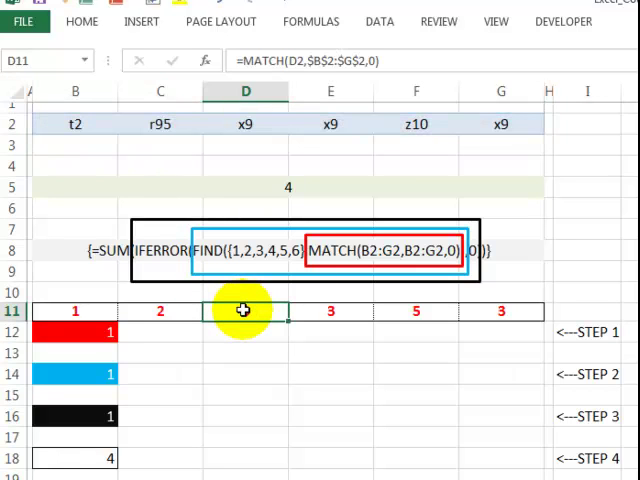
mouse_move(247, 314)
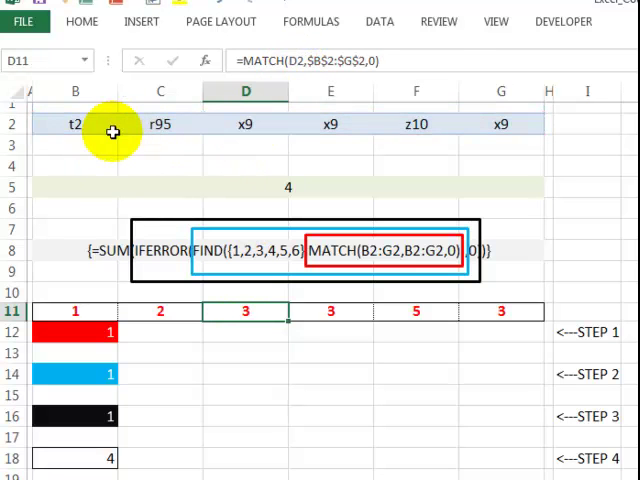
click(244, 124)
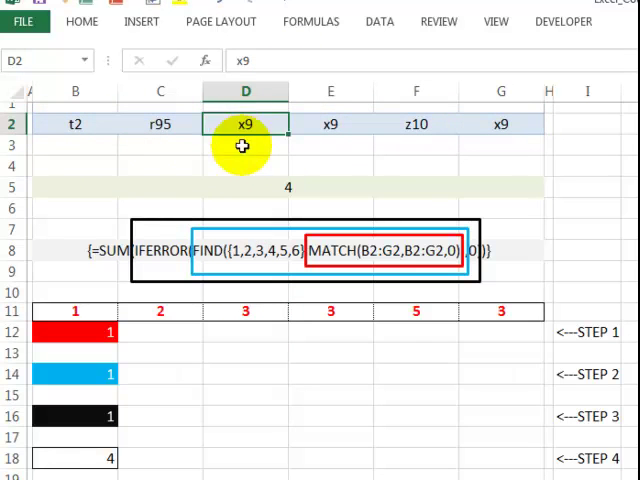
click(438, 20)
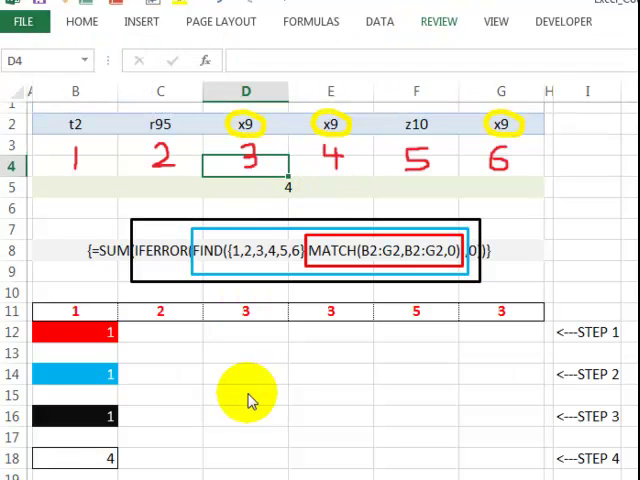
click(245, 395)
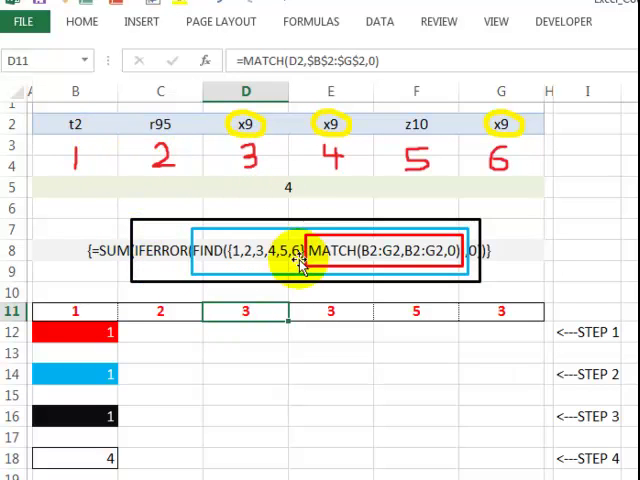
click(329, 311)
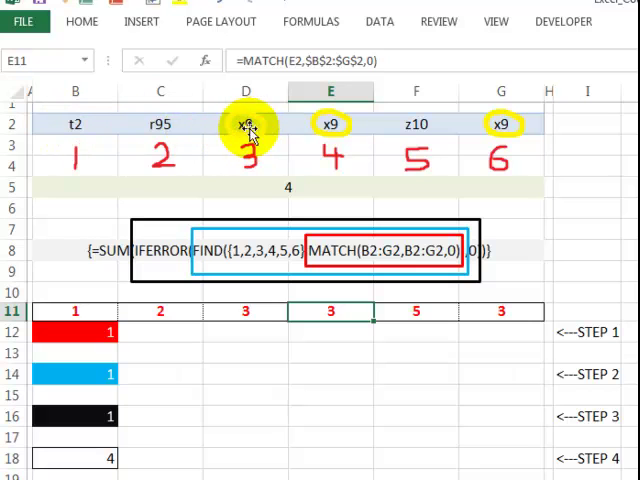
click(415, 311)
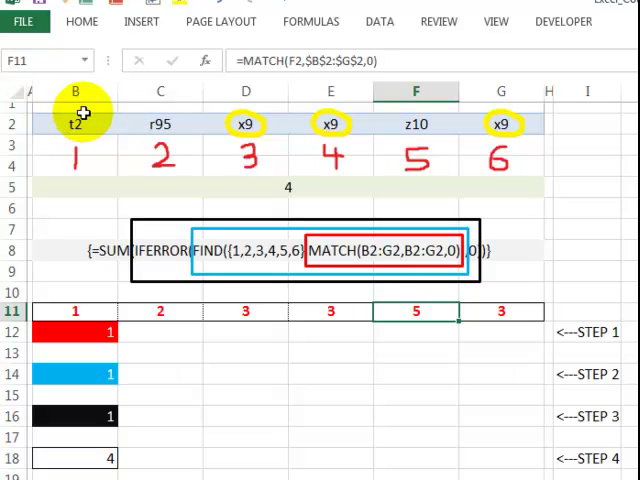
mouse_move(415, 124)
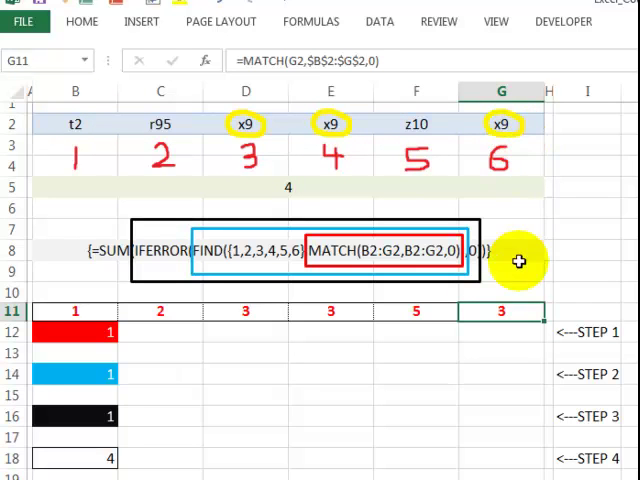
mouse_move(188, 147)
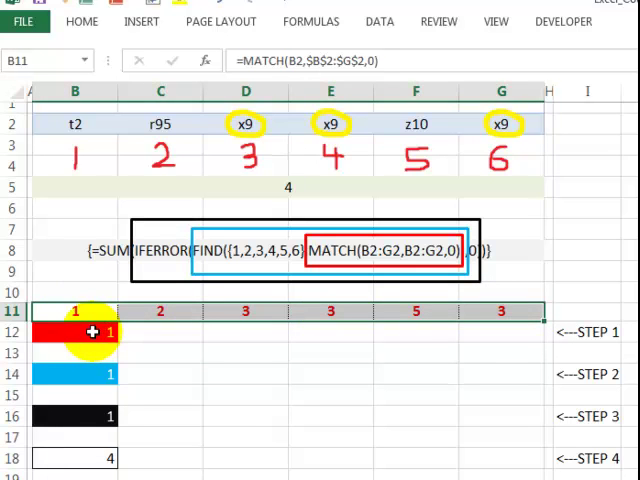
click(75, 331)
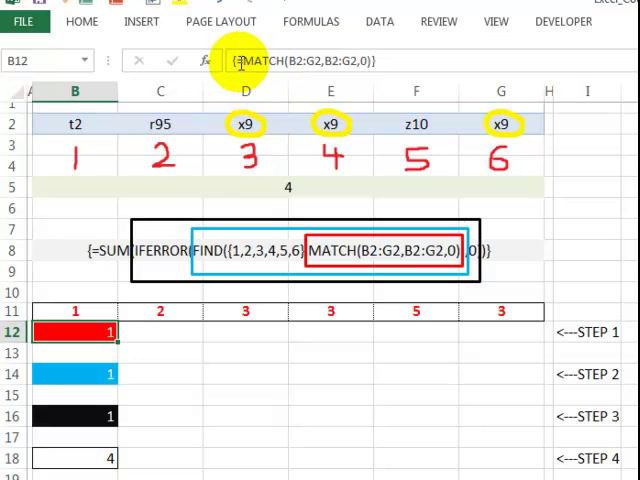
mouse_move(242, 62)
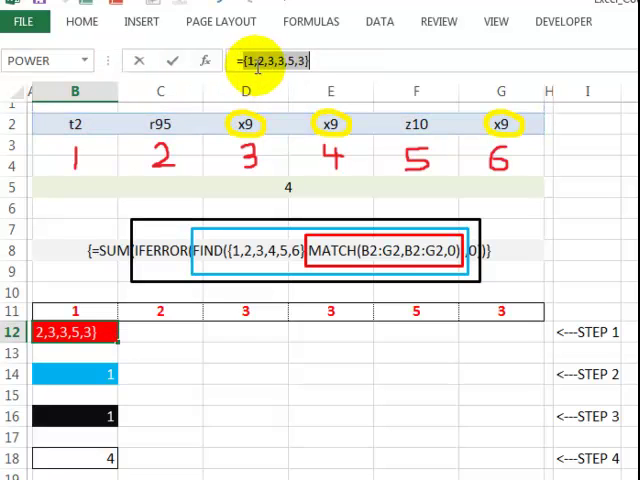
mouse_move(232, 292)
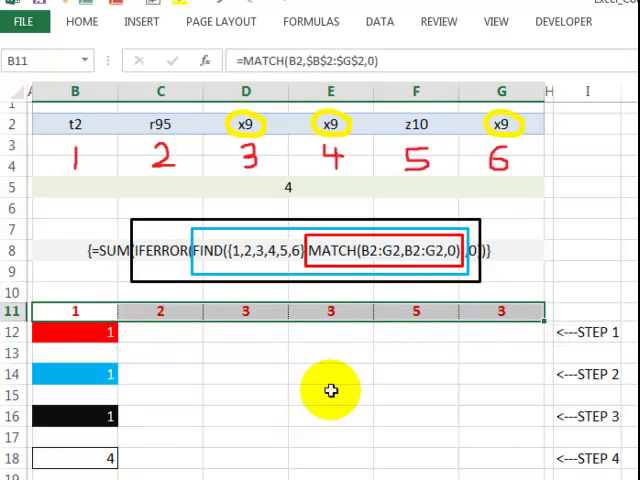
mouse_move(324, 380)
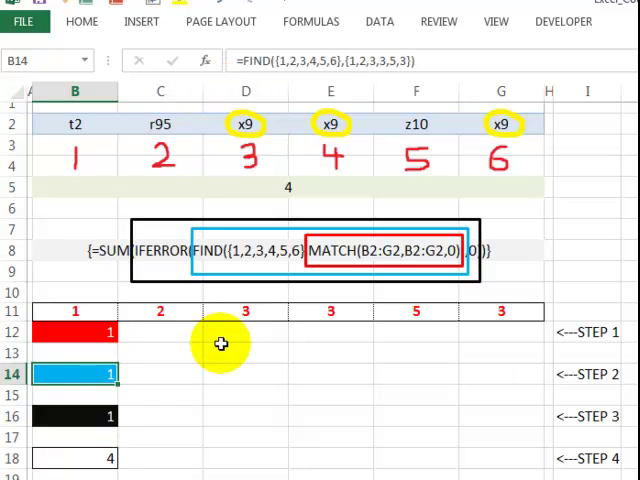
mouse_move(252, 371)
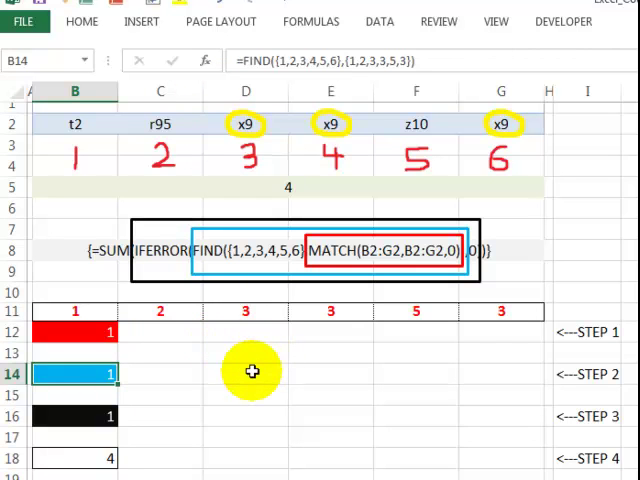
text(=find)
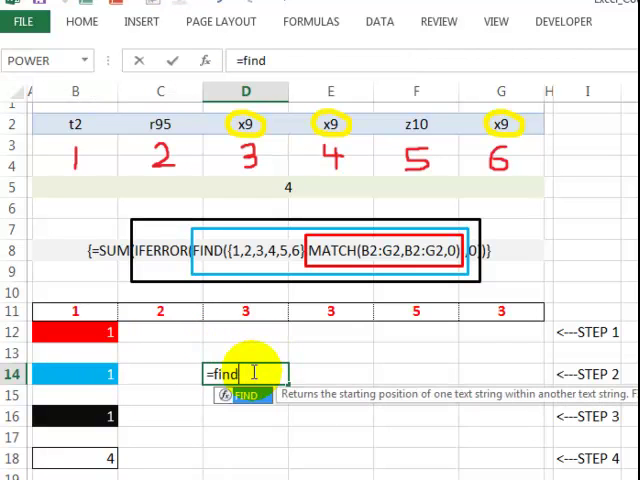
text(()
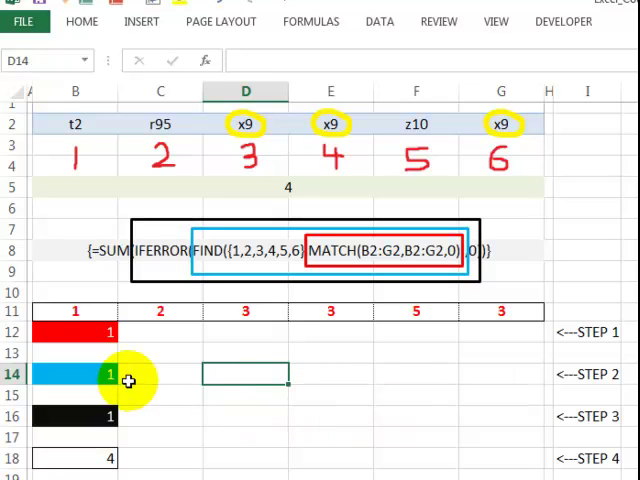
click(75, 373)
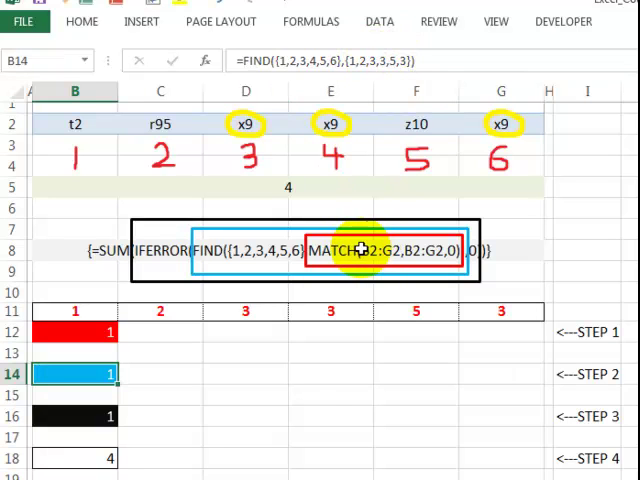
mouse_move(318, 177)
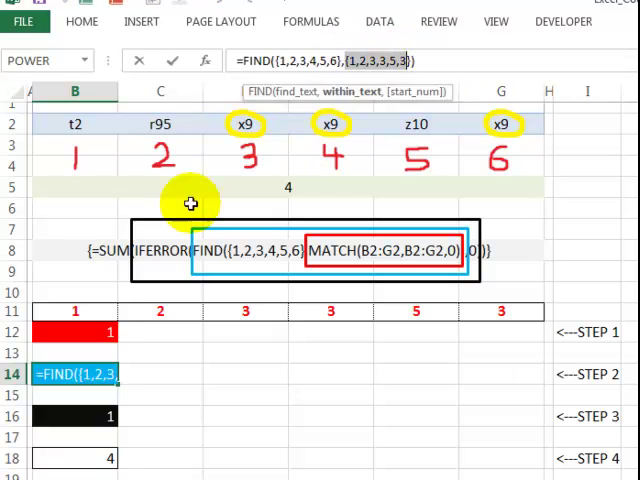
click(73, 331)
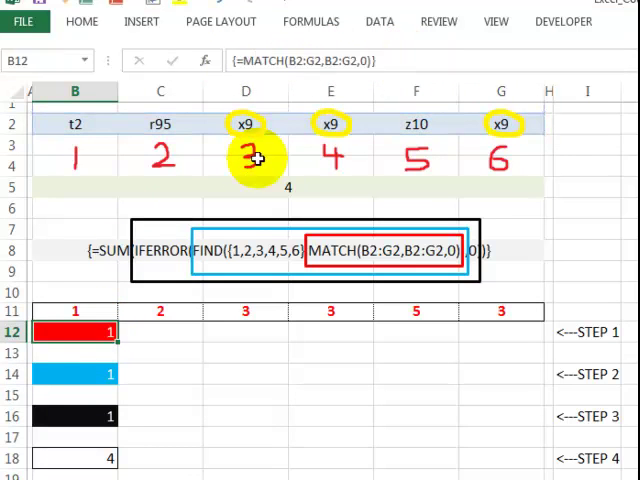
click(74, 374)
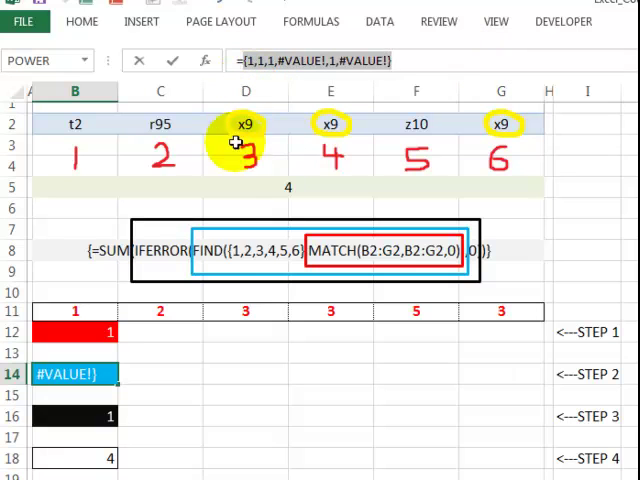
mouse_move(235, 253)
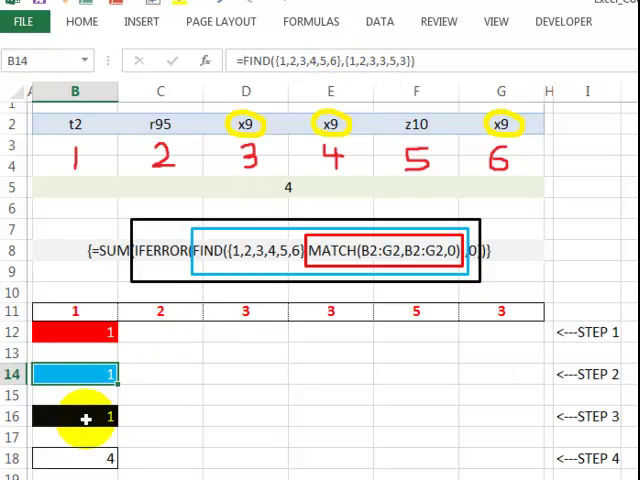
click(75, 415)
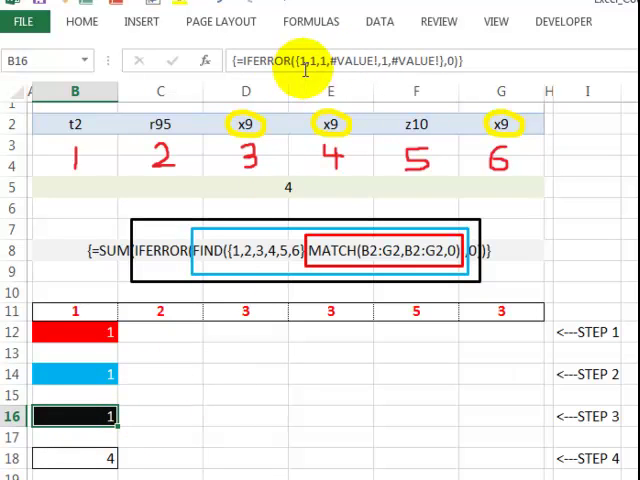